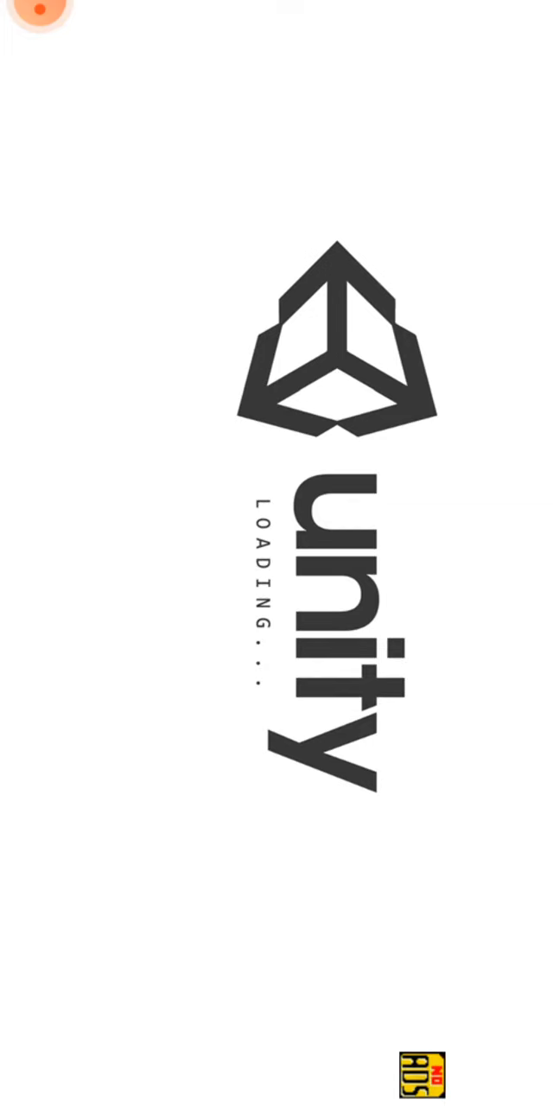
Wait through the loading screen until the world appears paused with its game menu
left_click(42, 26)
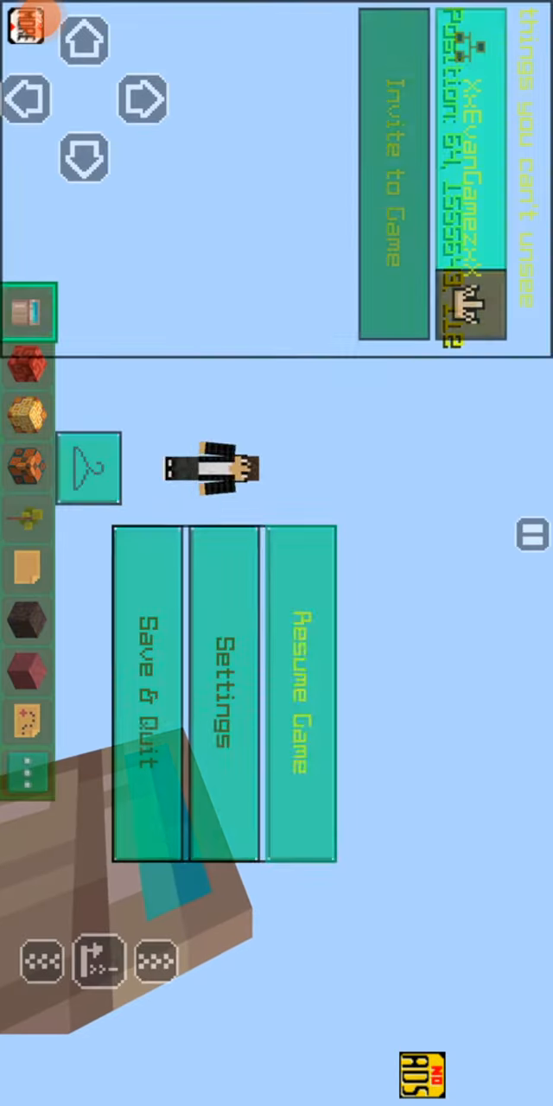
Resume the game so the player keeps falling from extreme height
left_click(294, 683)
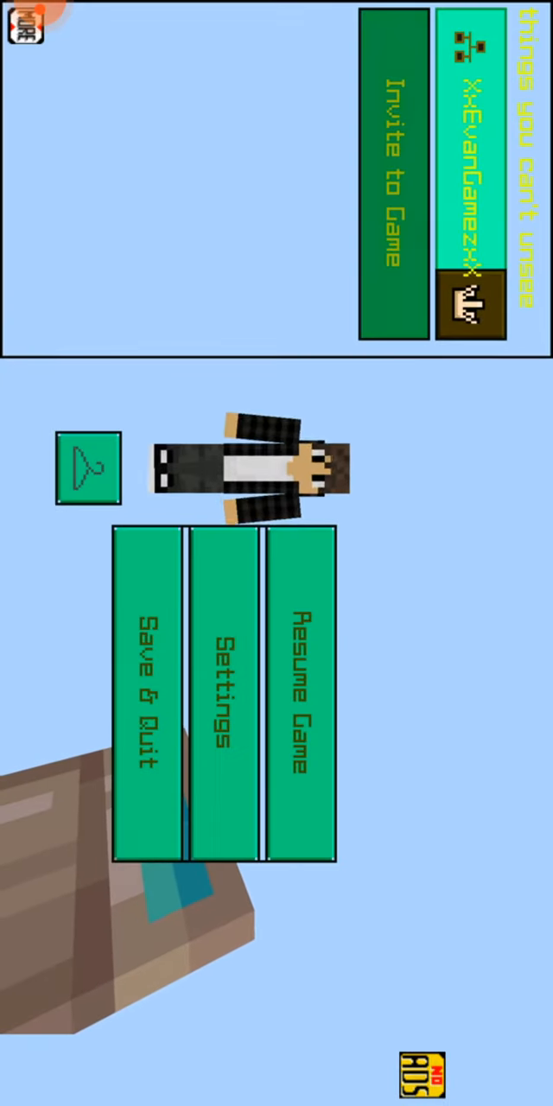
left_click(223, 691)
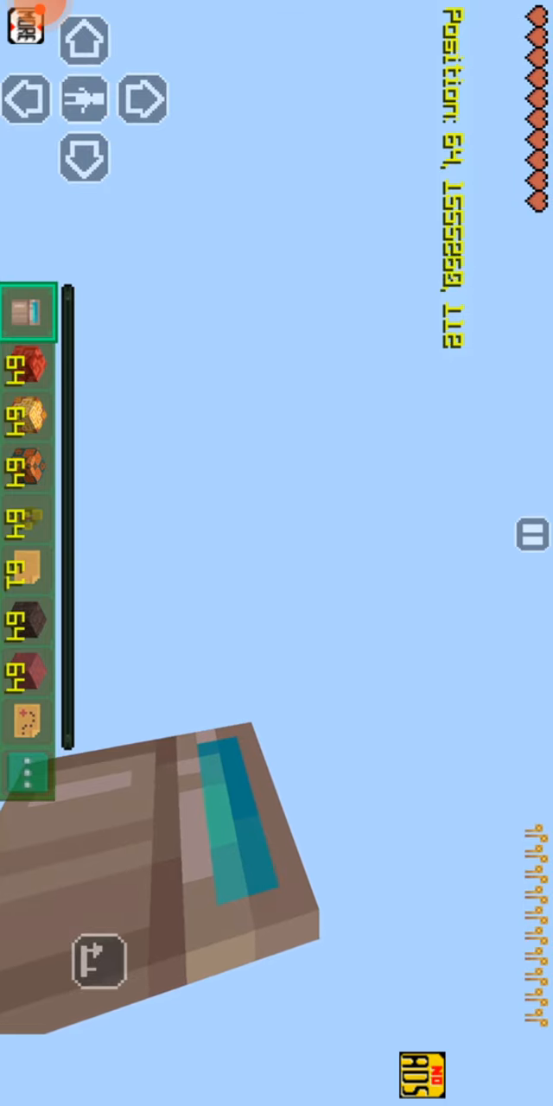
Pause the game and reach the Game settings showing world name, default game mode and difficulty
left_click(376, 769)
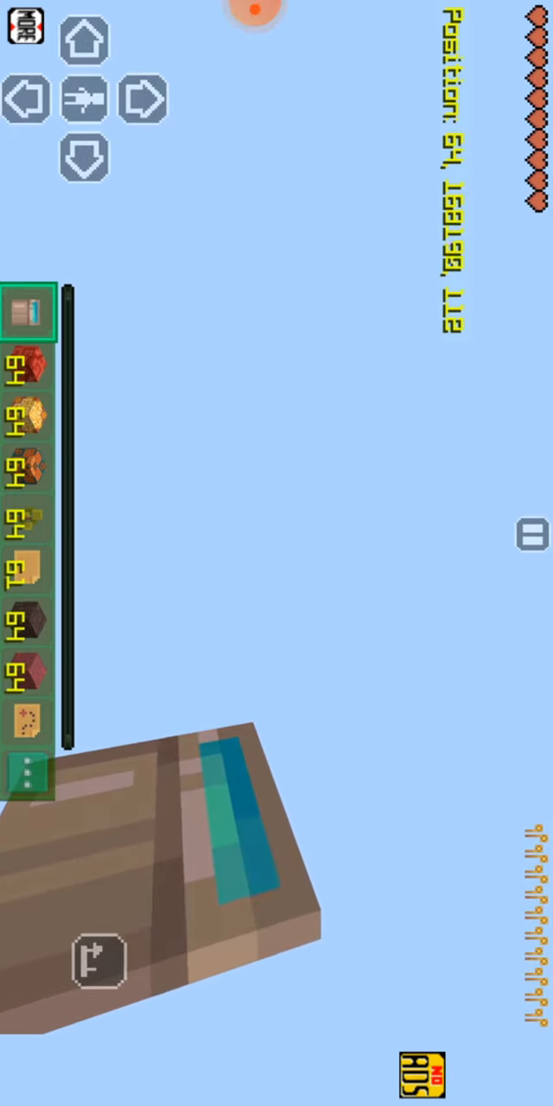
left_click(250, 34)
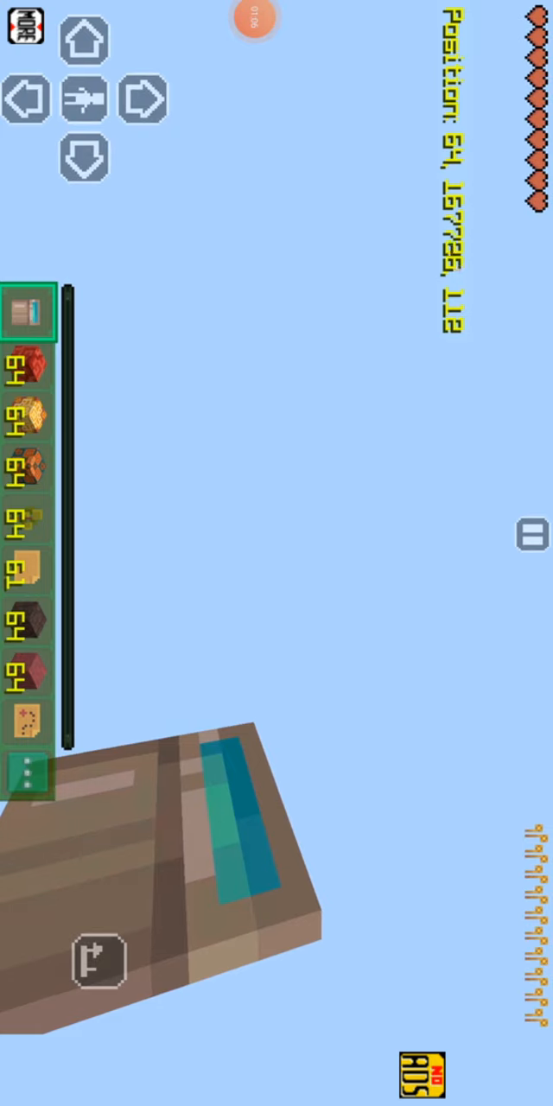
left_click(252, 27)
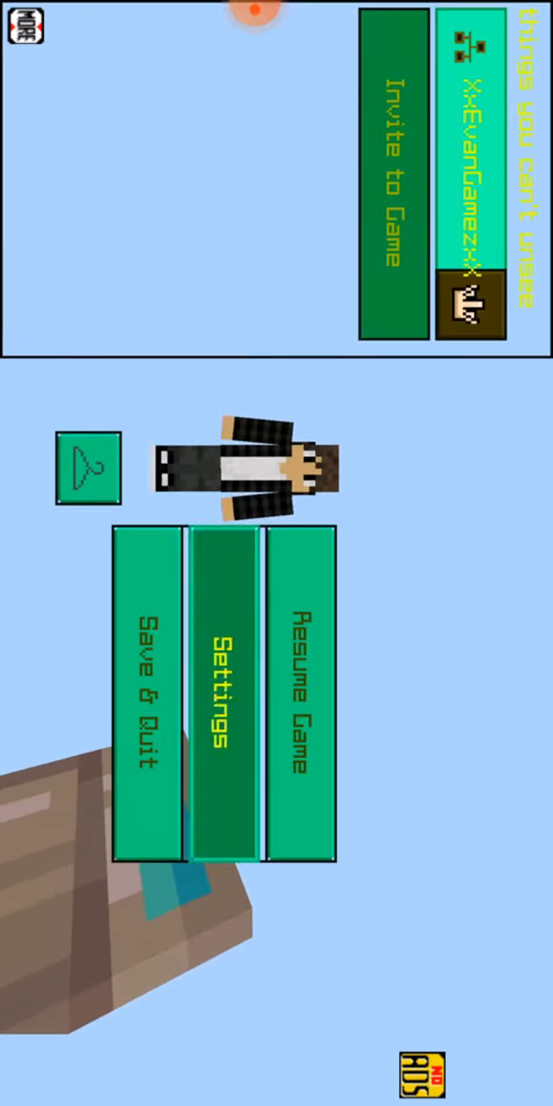
left_click(223, 692)
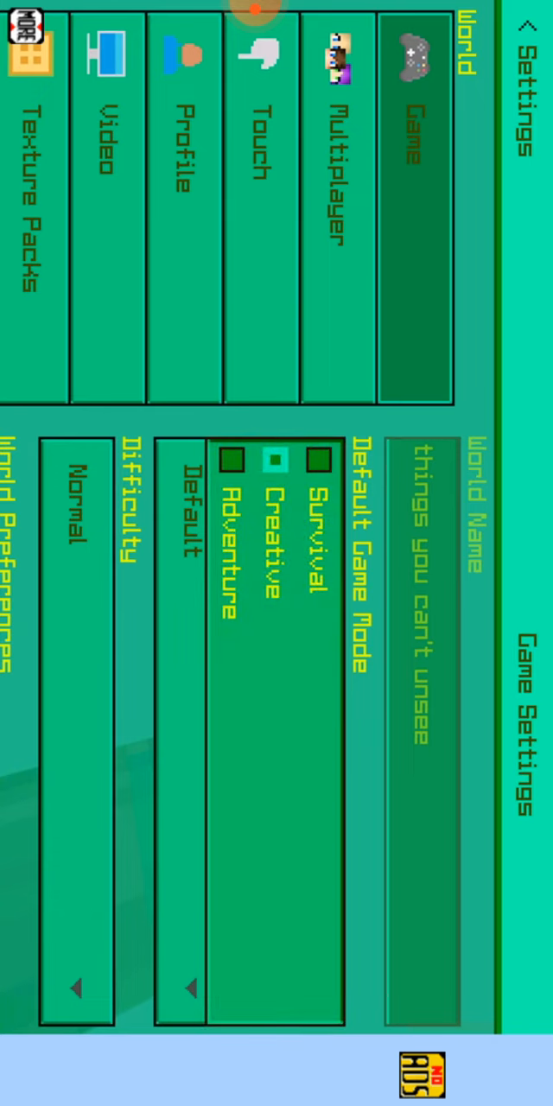